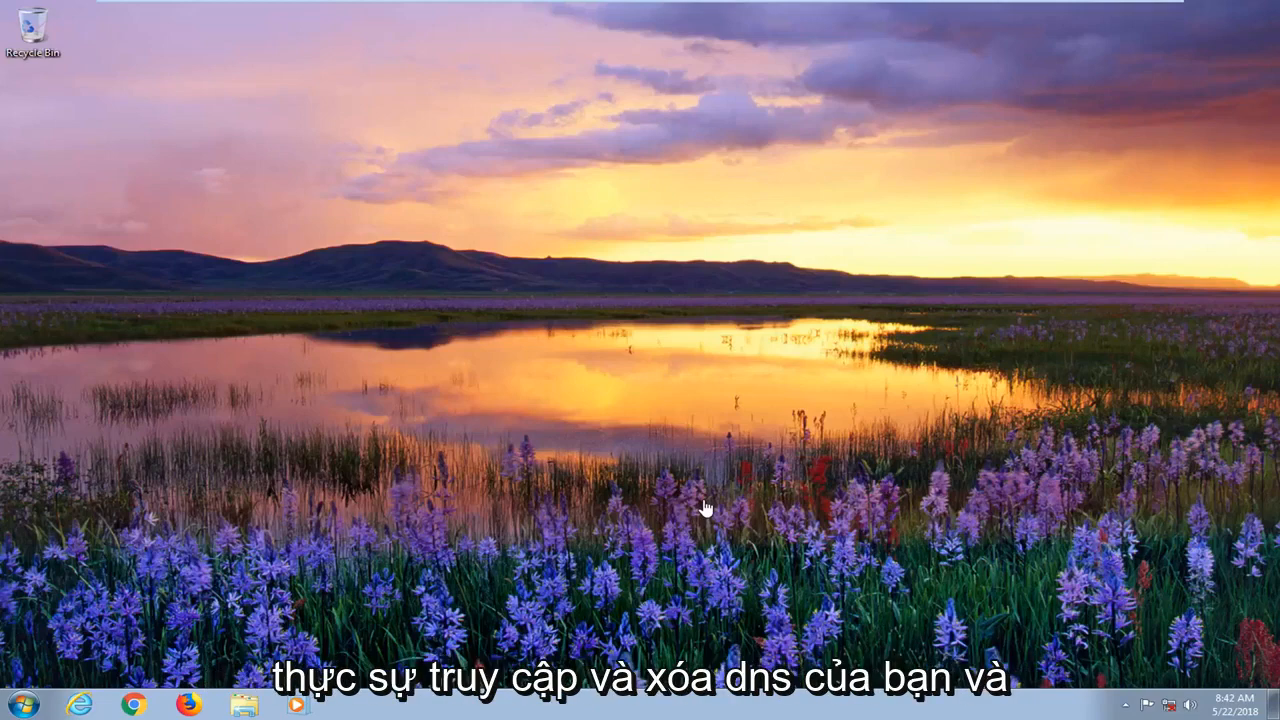
pyautogui.moveTo(510, 500)
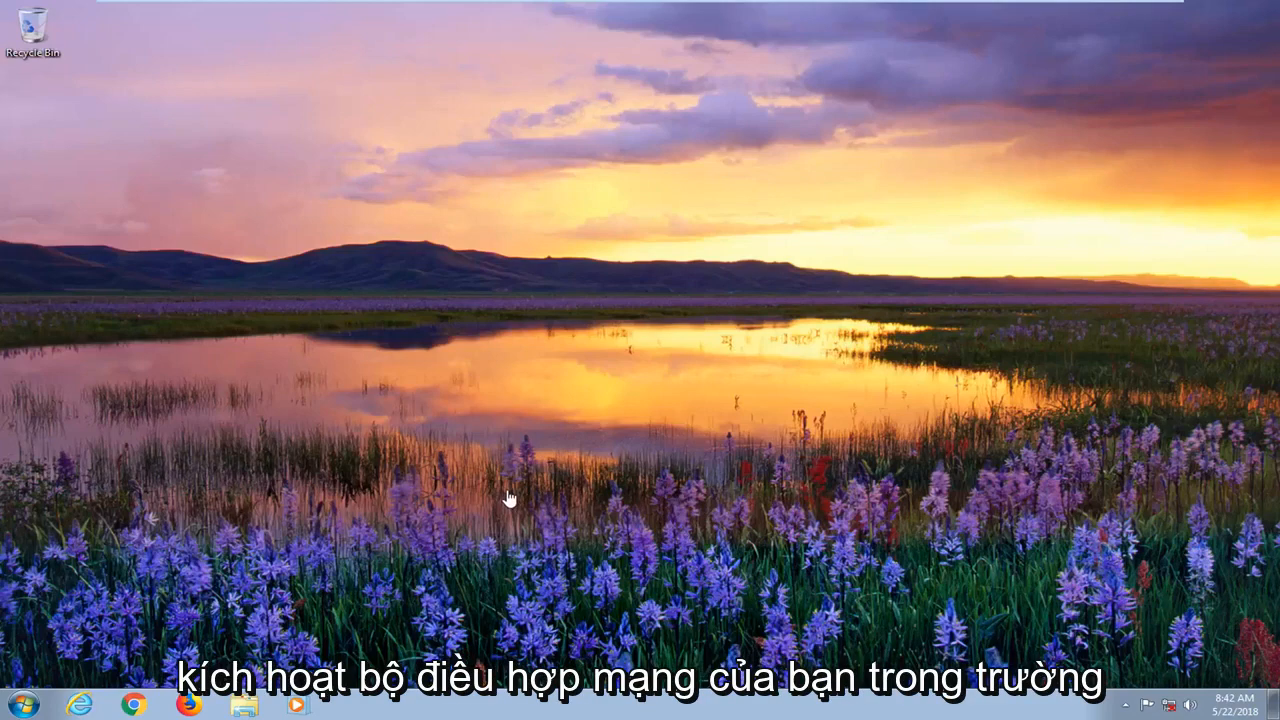
pyautogui.moveTo(498, 503)
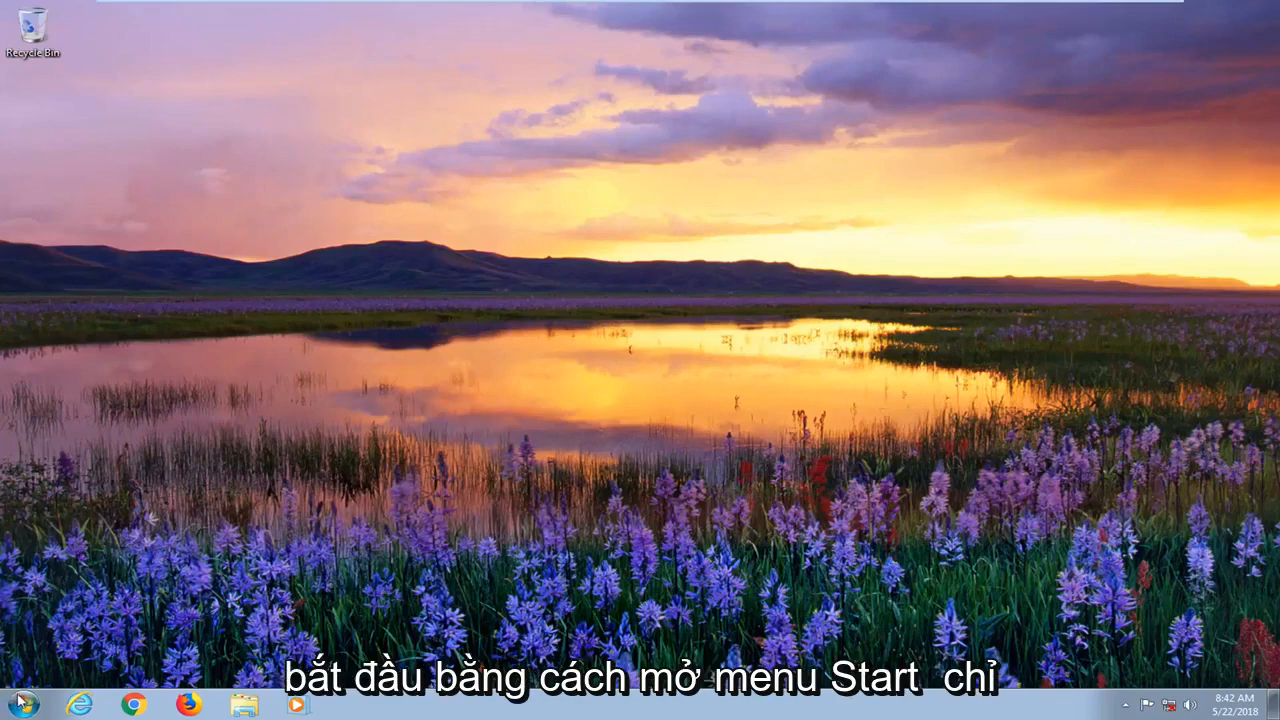
# - Search the Start menu for 'device manager' and launch Device Manager from the results
pyautogui.click(20, 704)
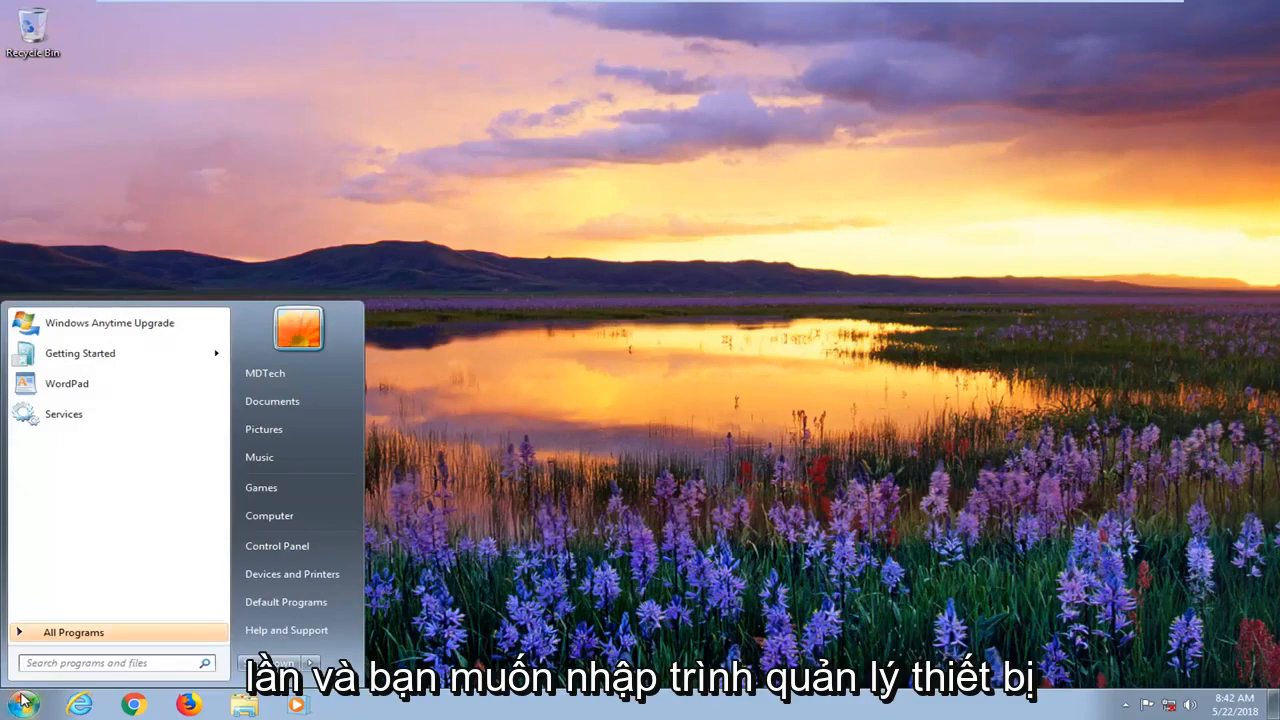
pyautogui.write('device manager')
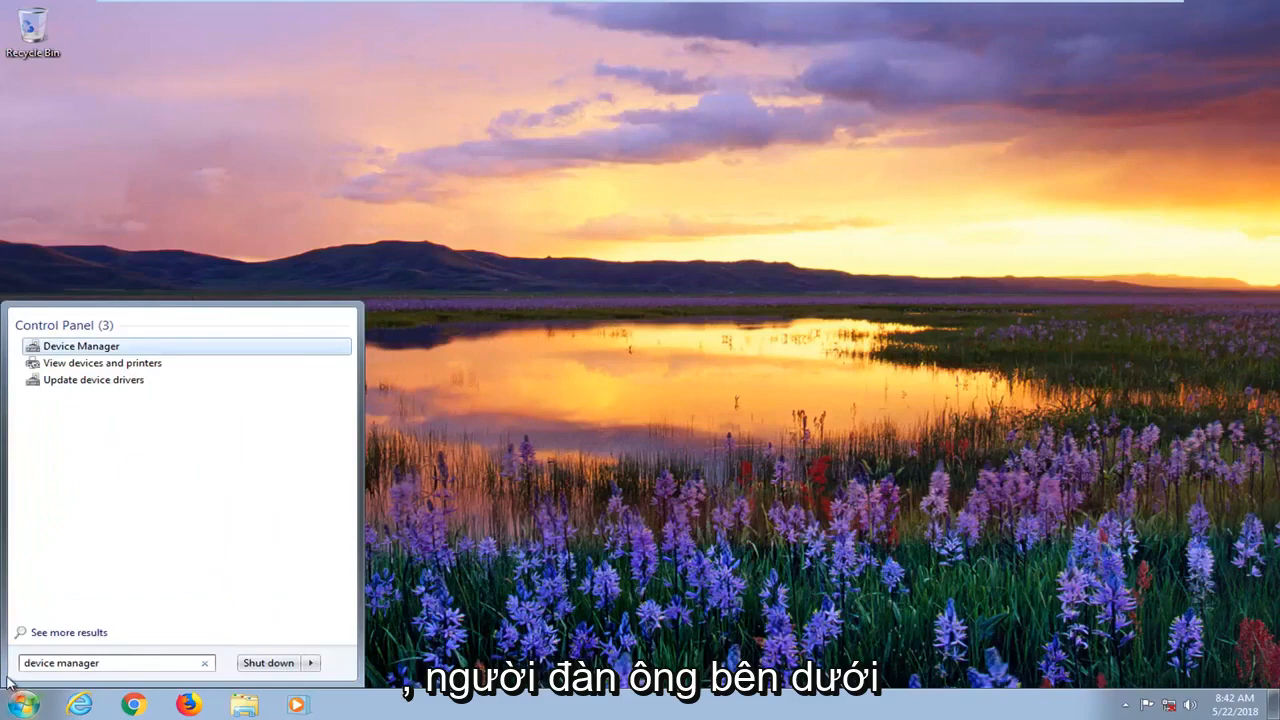
pyautogui.click(80, 345)
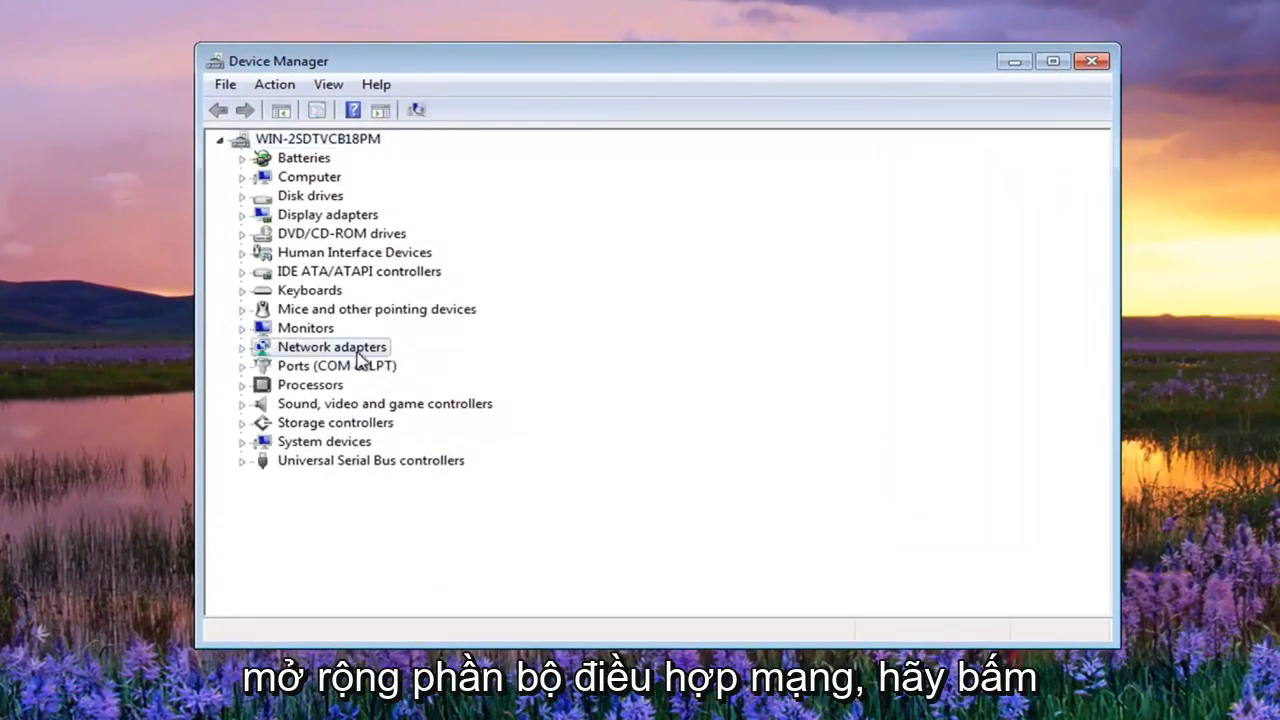
# - Enable the Intel(R) PRO/1000 MT Network Connection under Network adapters
pyautogui.click(331, 346)
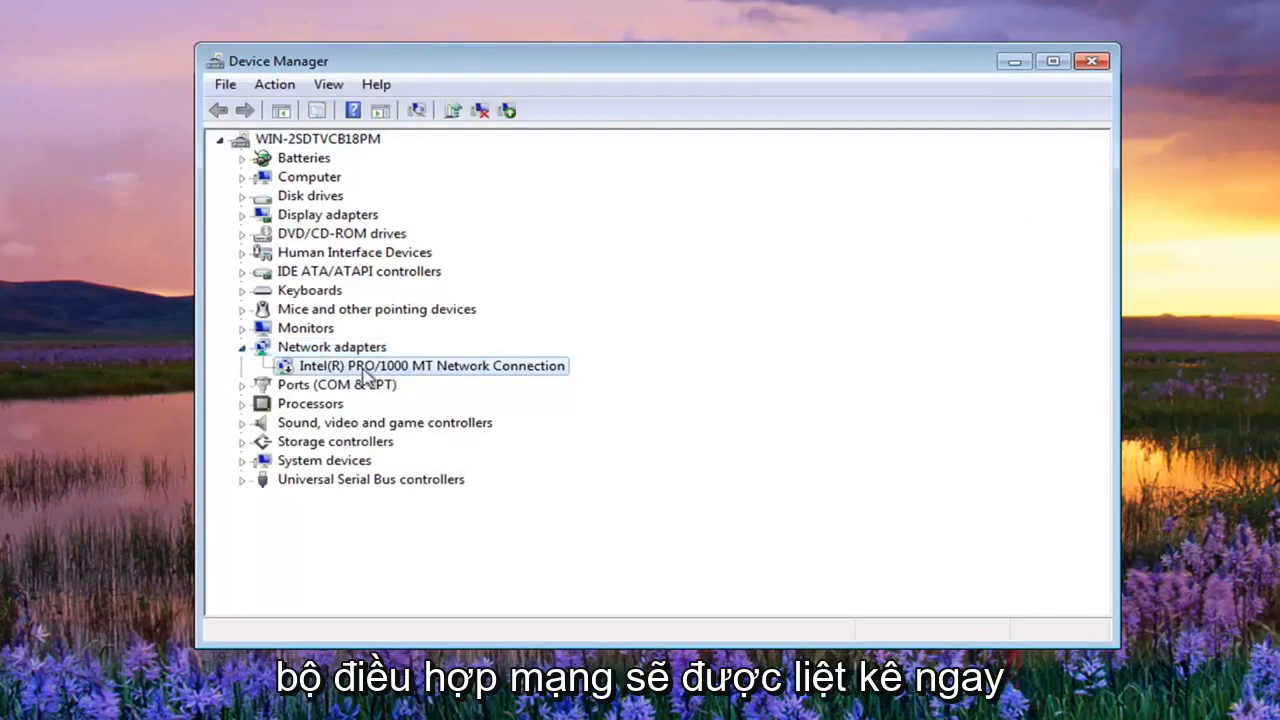
pyautogui.rightClick(432, 365)
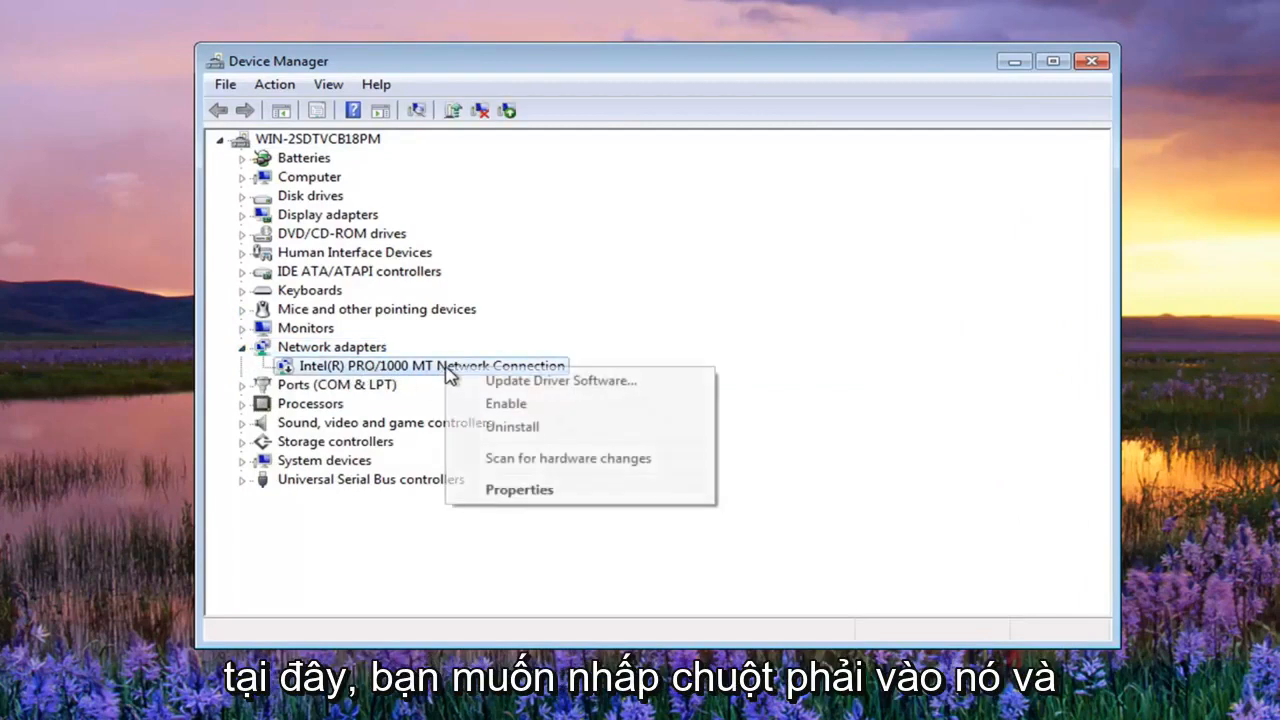
pyautogui.click(506, 403)
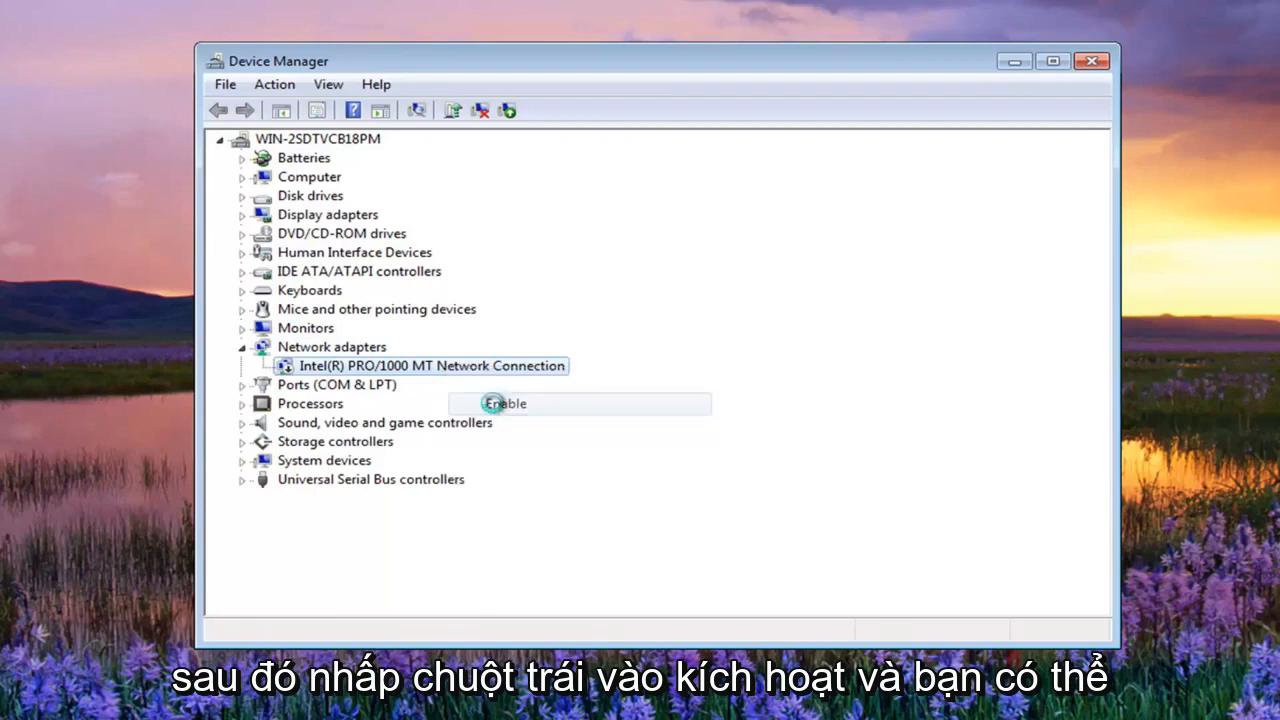
pyautogui.click(505, 403)
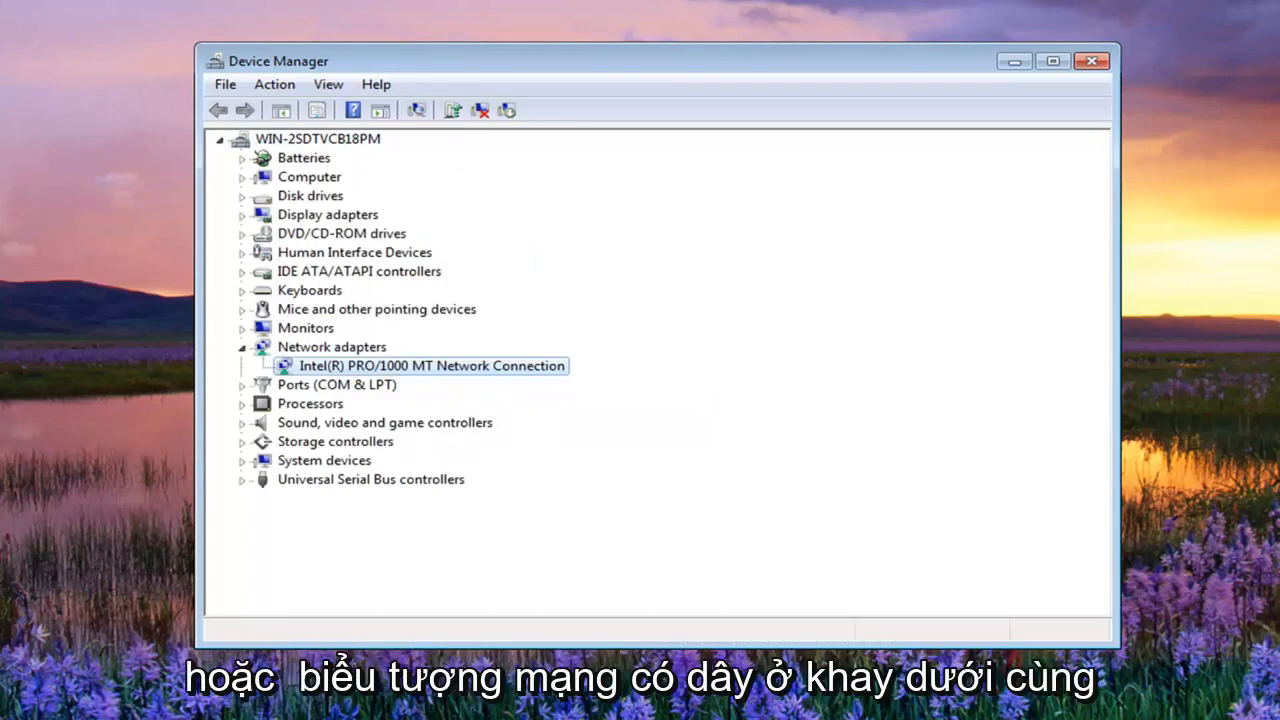
pyautogui.moveTo(423, 288)
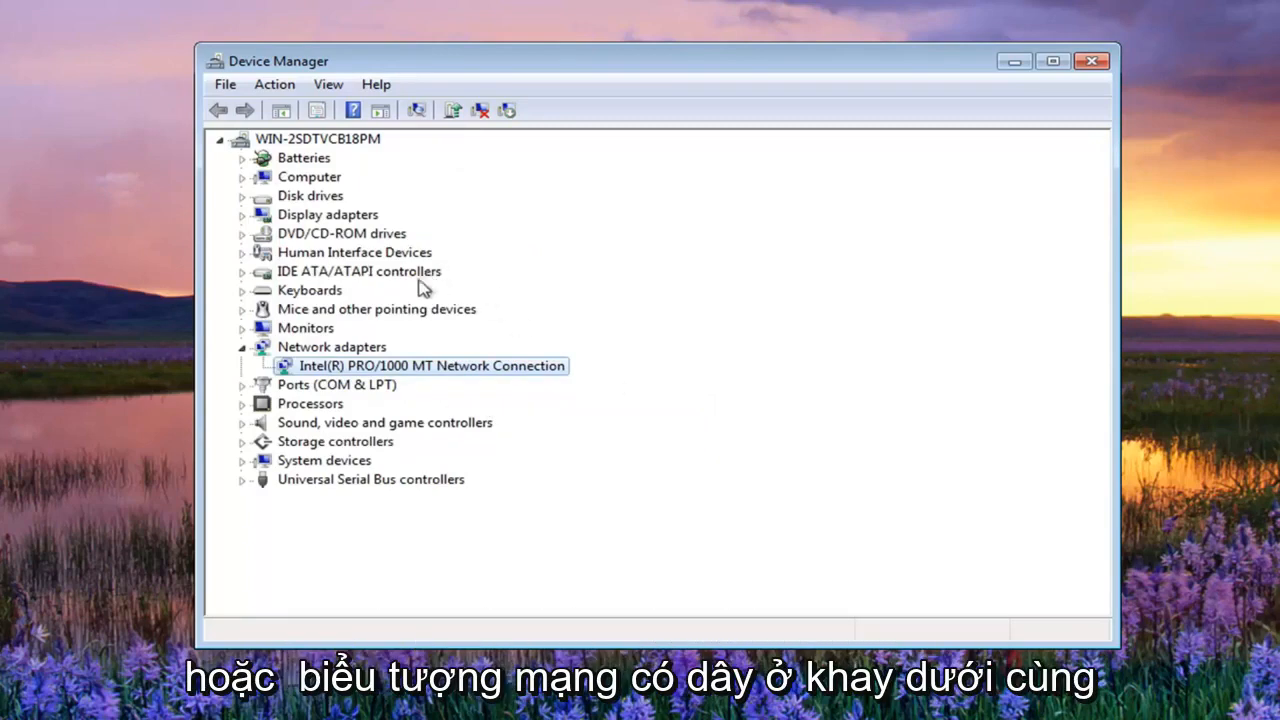
pyautogui.click(242, 347)
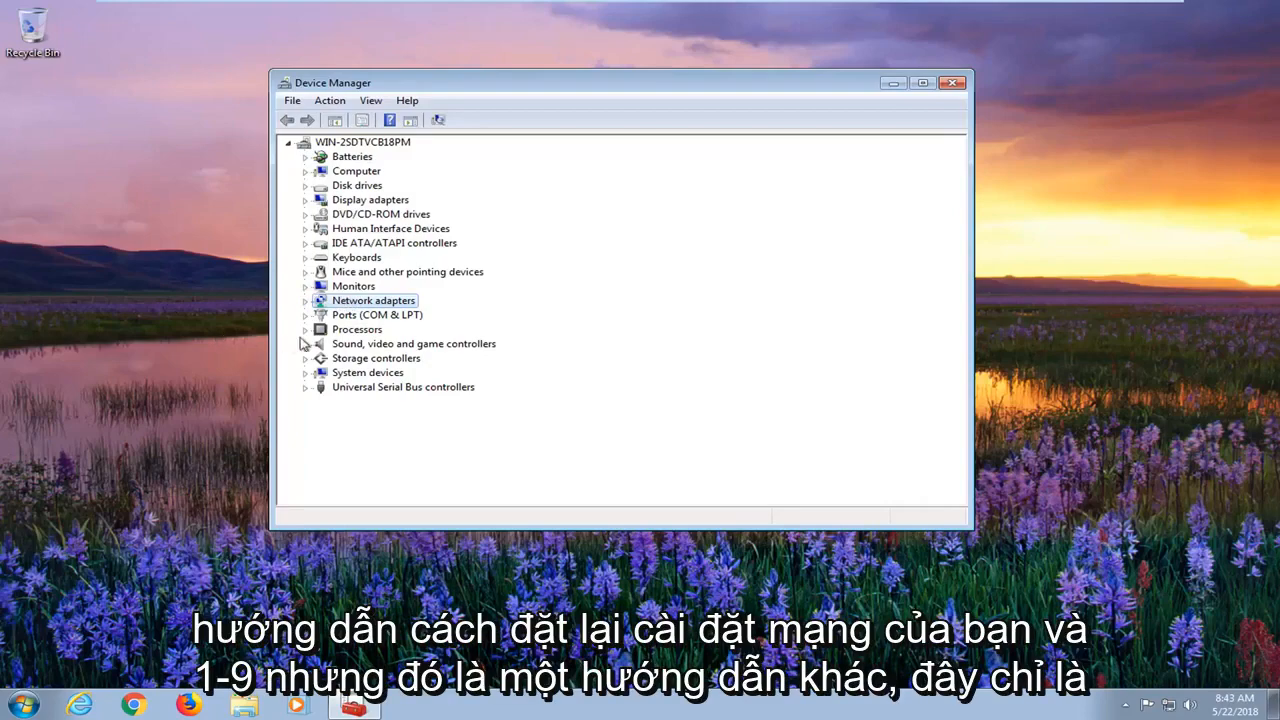
# - Close the Device Manager window to return to the desktop
pyautogui.click(306, 300)
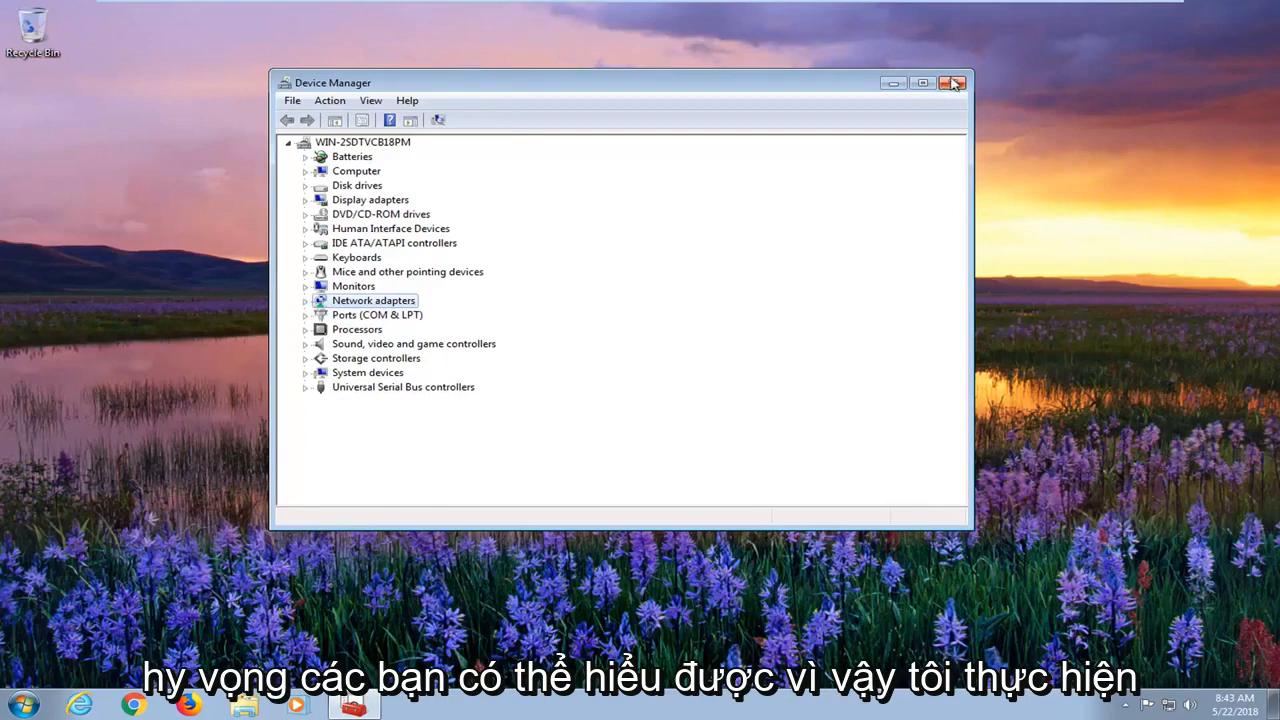
pyautogui.click(954, 83)
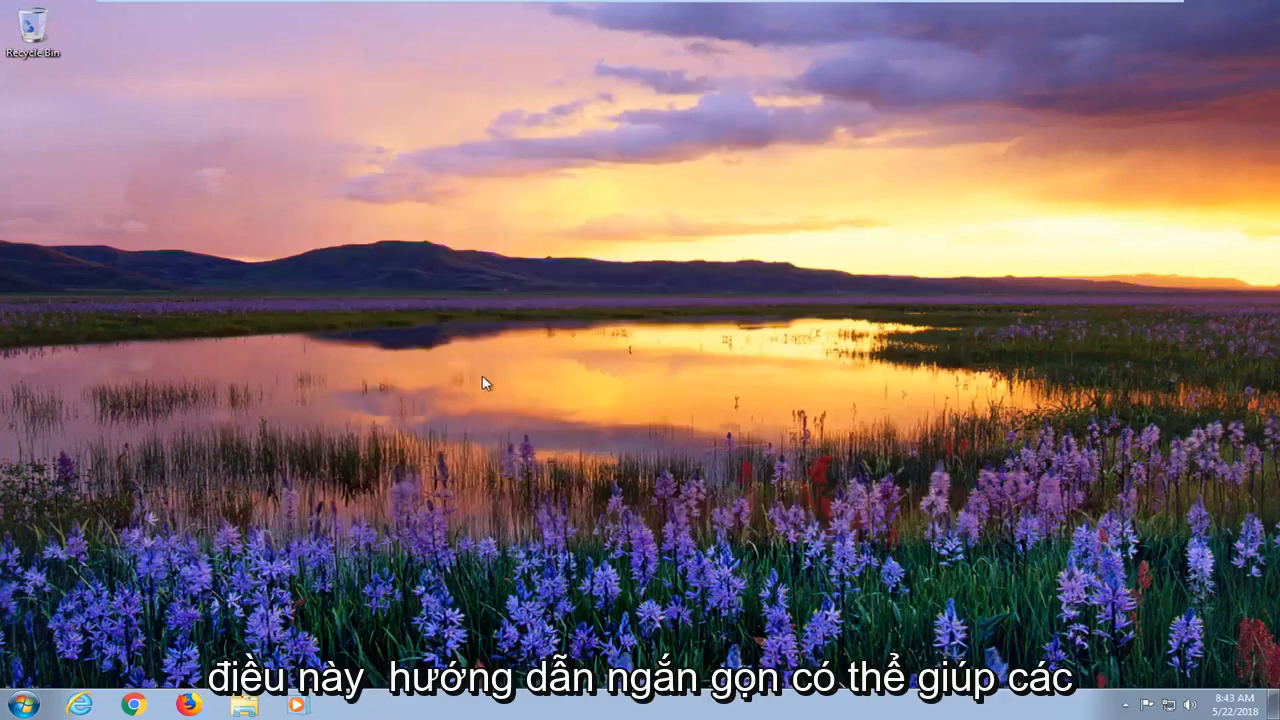